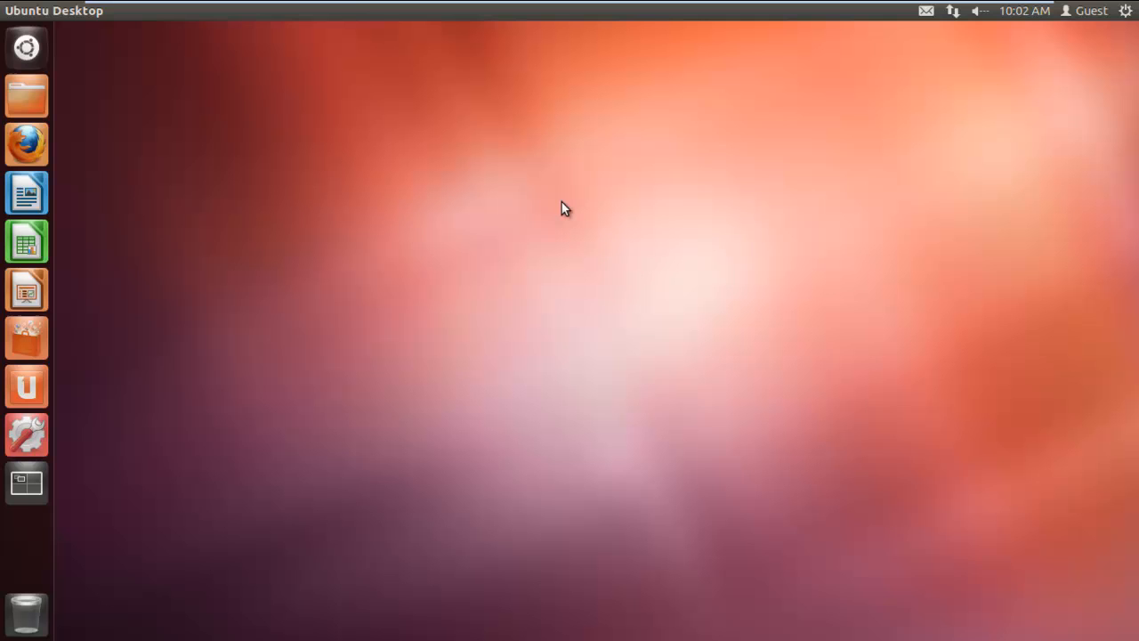
mouse_move(1125, 11)
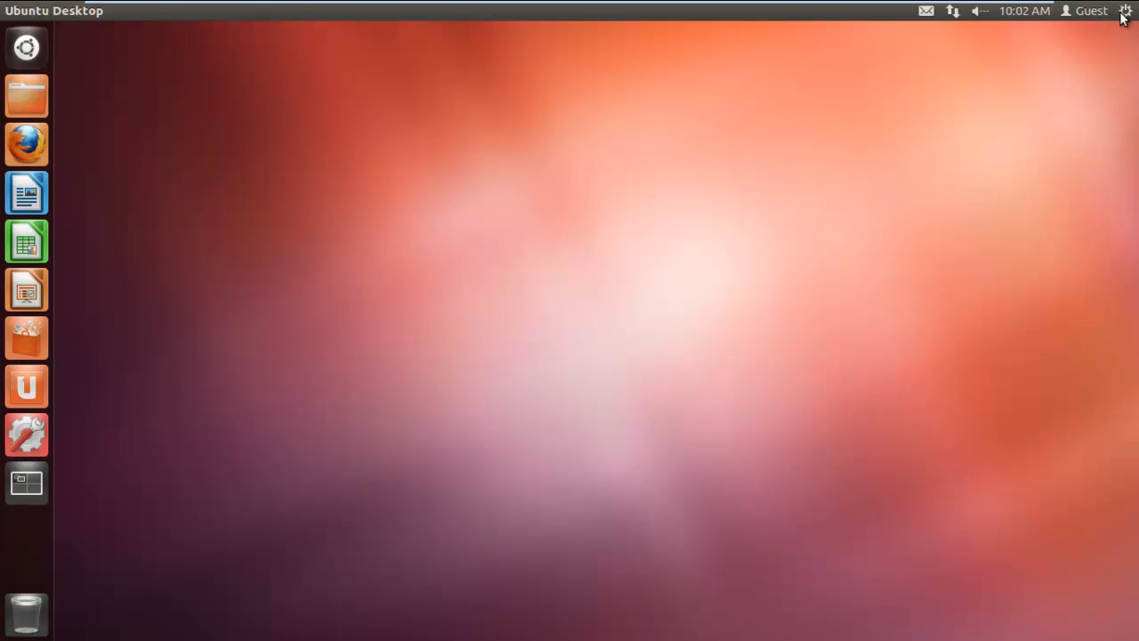
Show the gear system menu listing System Settings, Lock Screen, Log Out and Shut Down.
click(1125, 11)
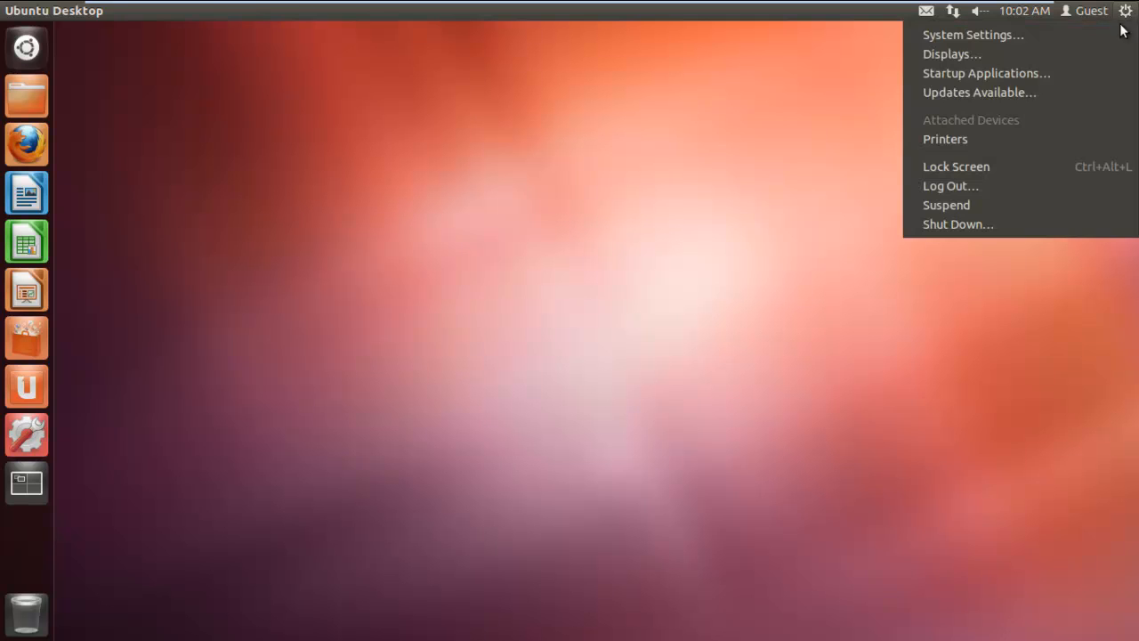
mouse_move(1082, 187)
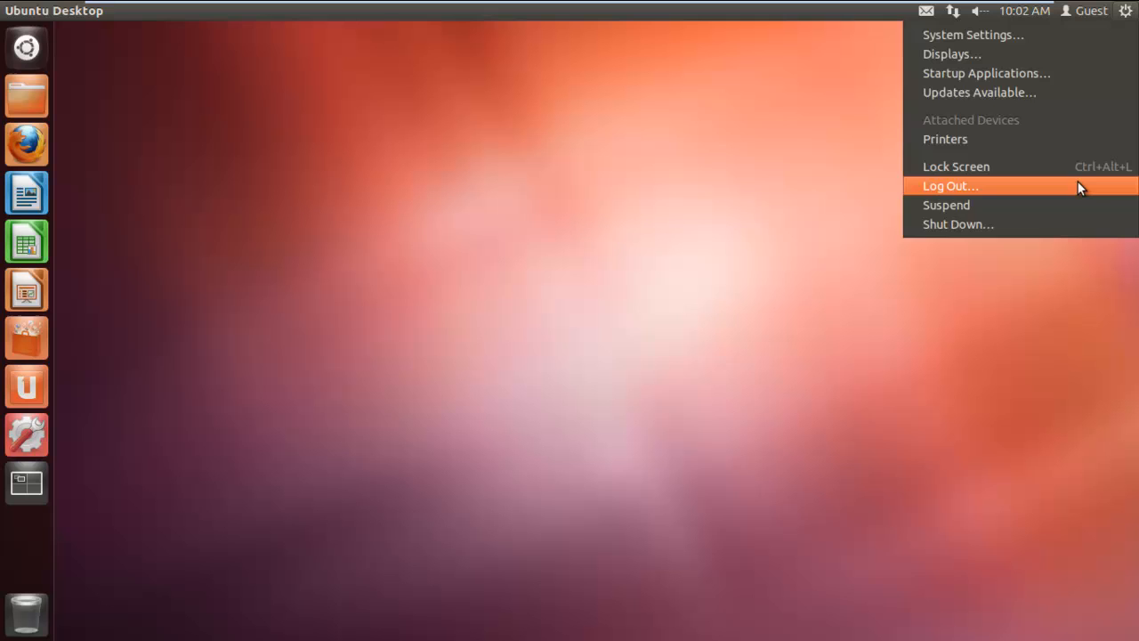
Request Log Out… from the gear menu, then cancel the confirmation to stay logged in.
click(950, 185)
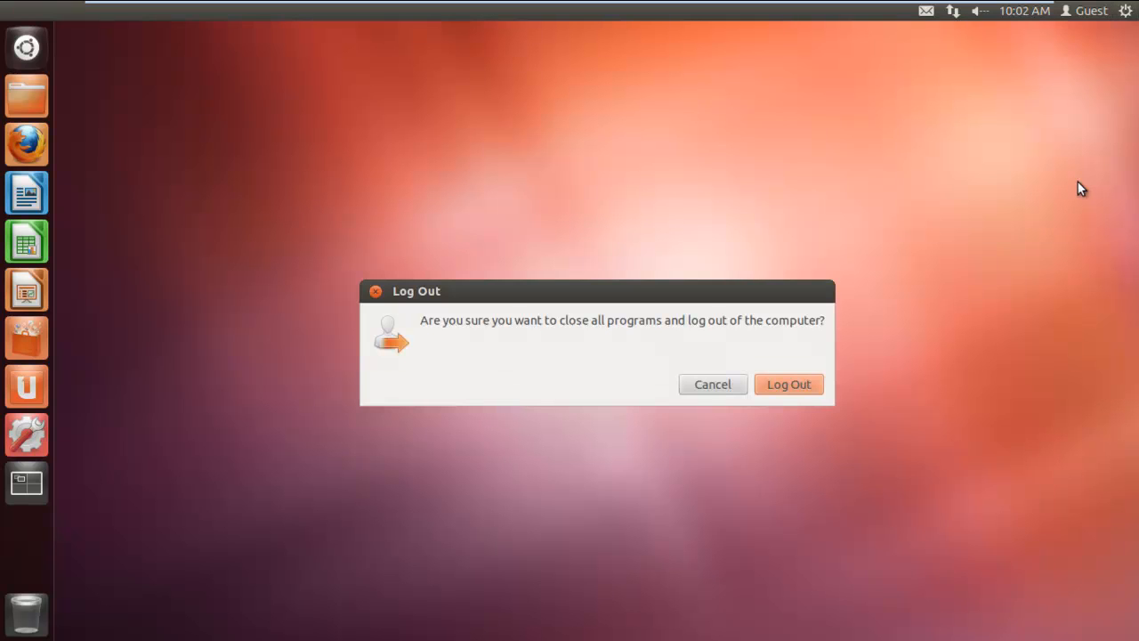
mouse_move(712, 384)
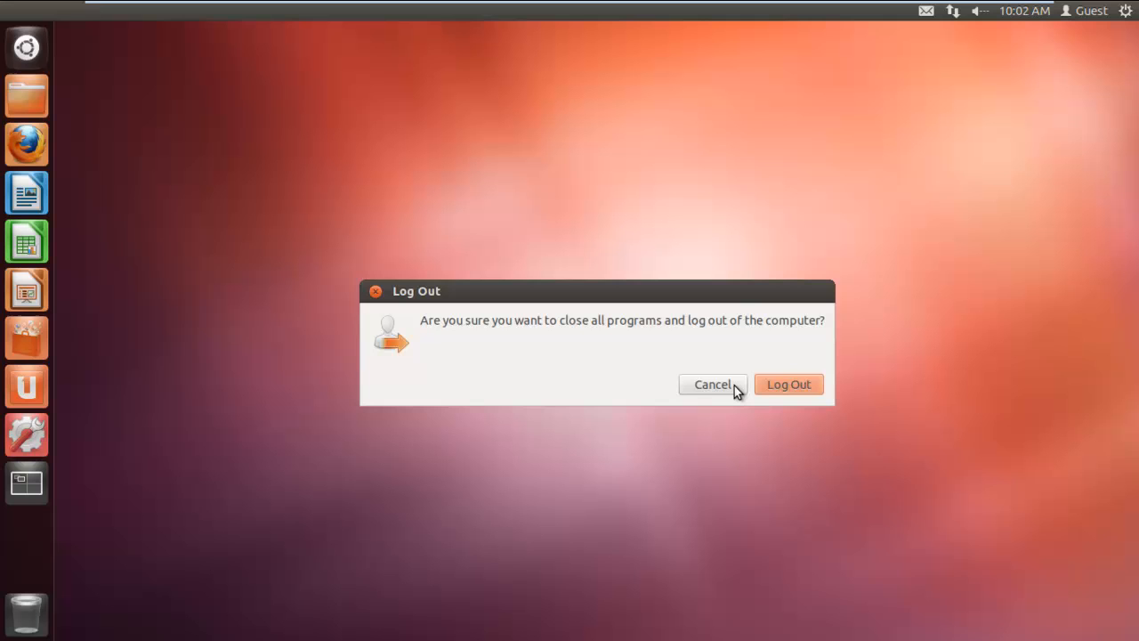
click(712, 384)
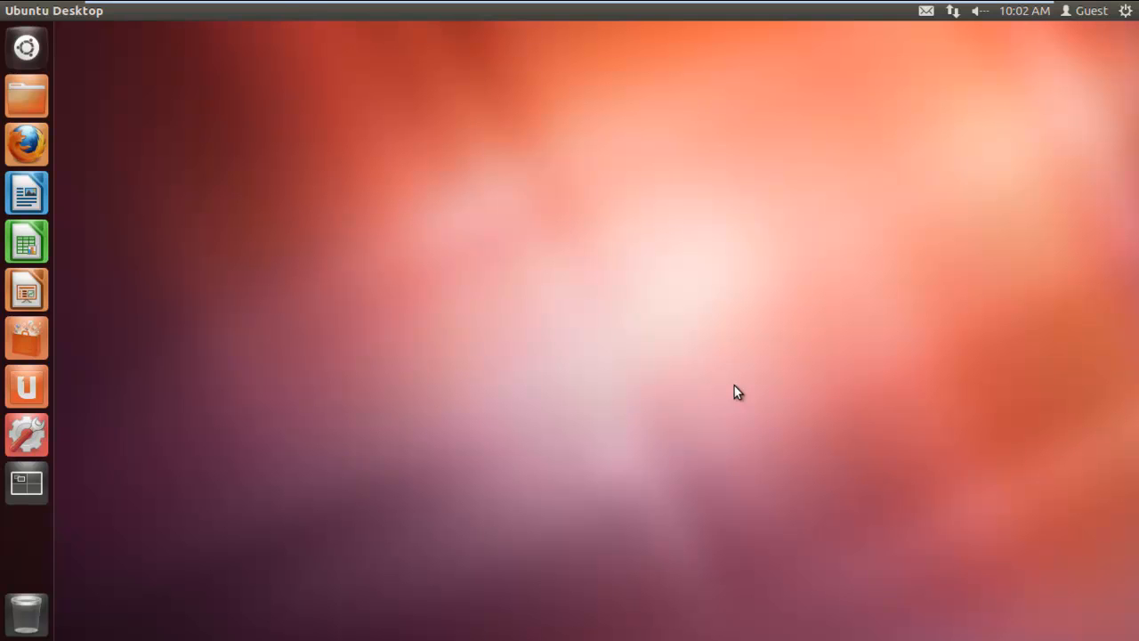
Run gnome-session-quit from a new terminal to request logging out.
click(25, 482)
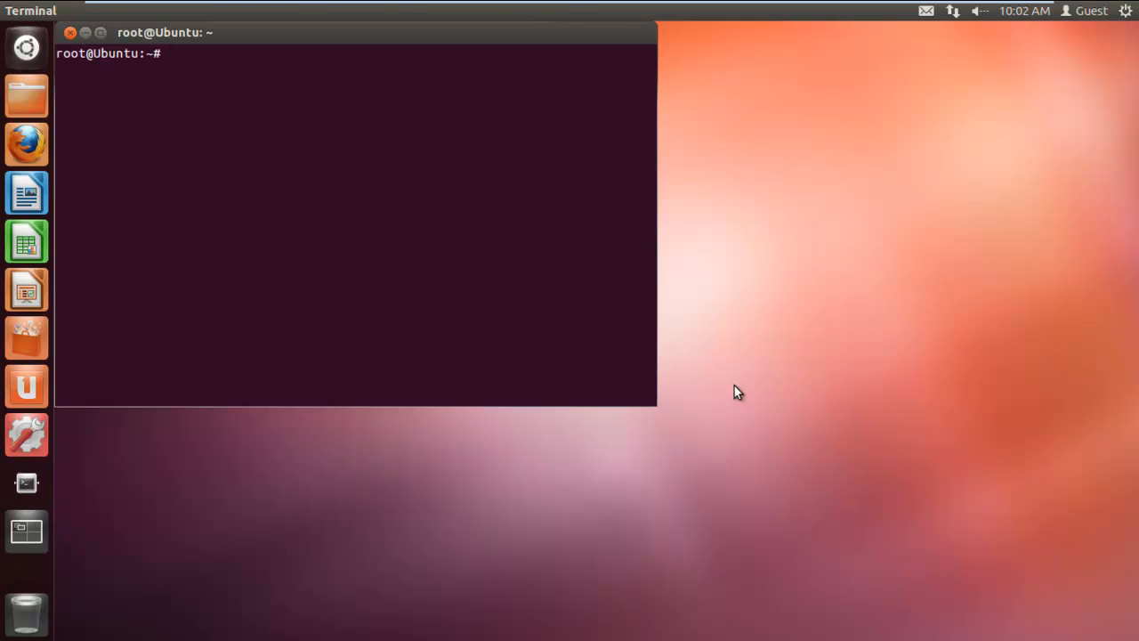
text(gnome)
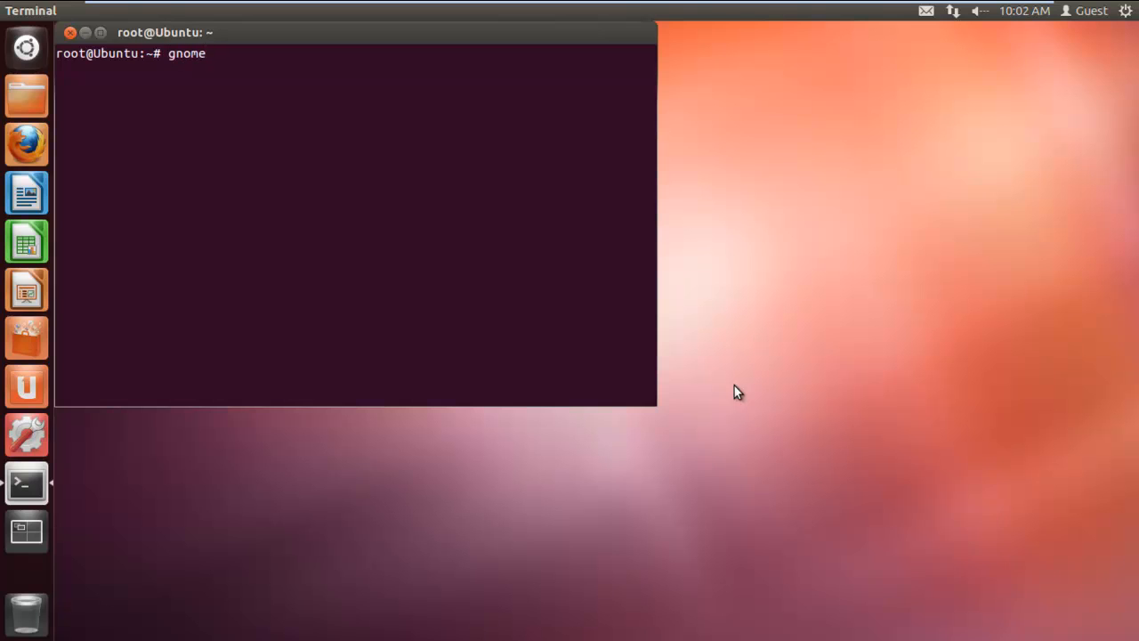
text(-session-quit)
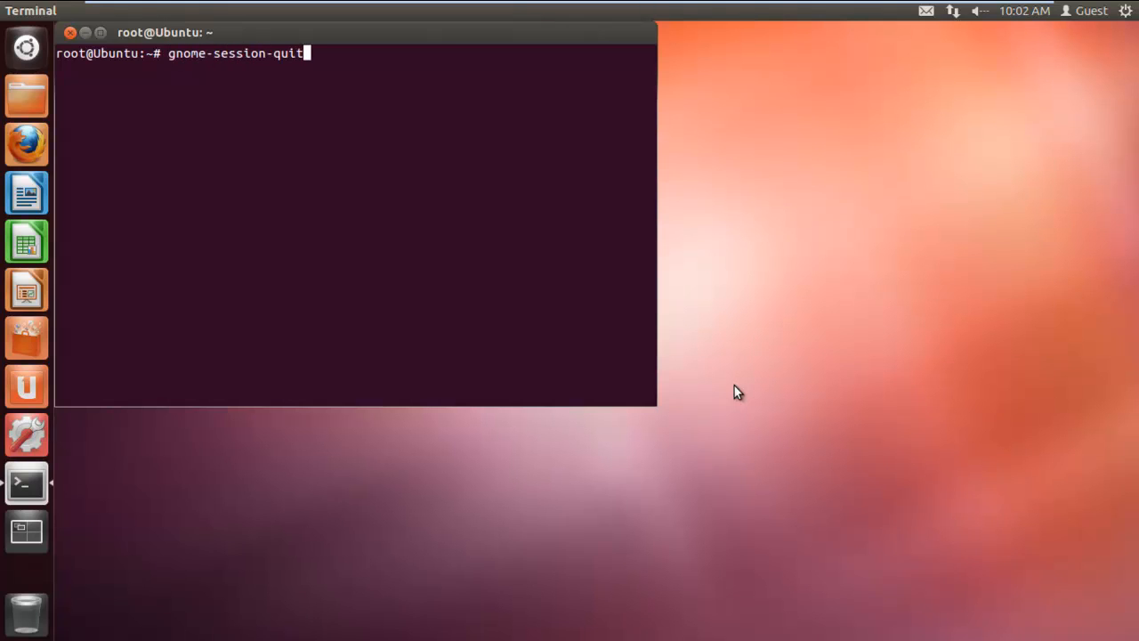
key(Return)
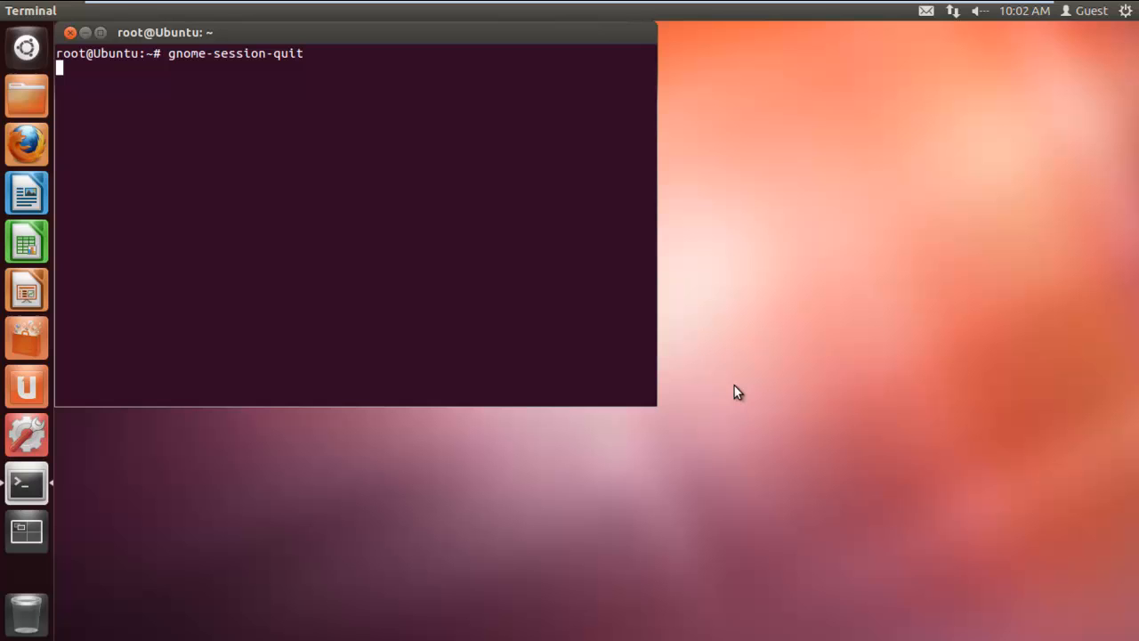
Cancel the 'Log out of this system now?' prompt, then bring the log out dialog back up.
key(Return)
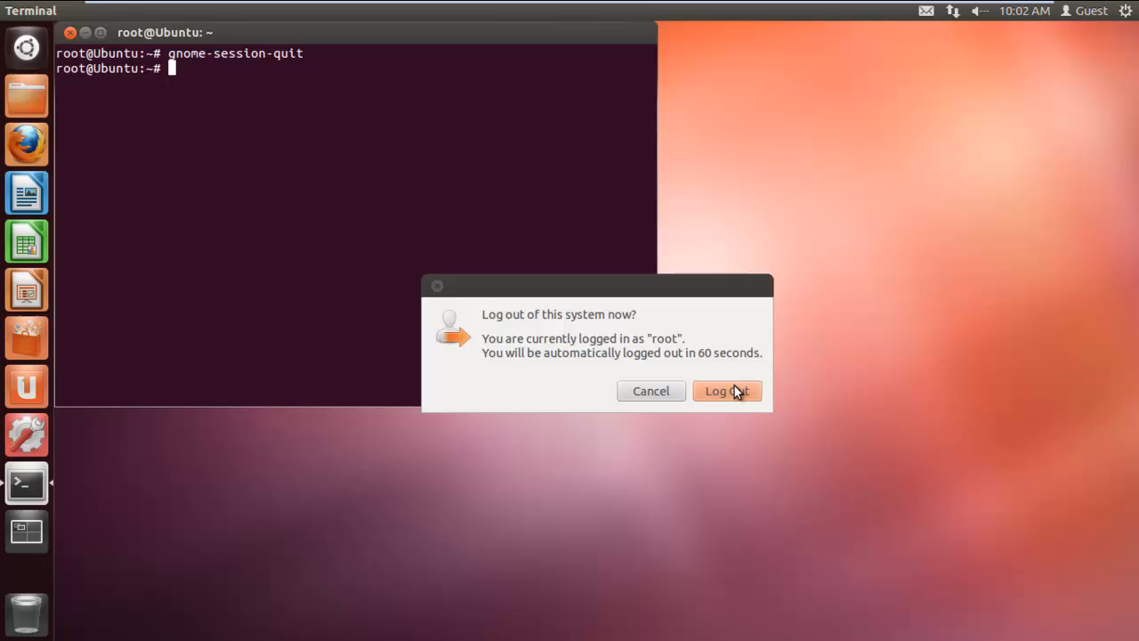
mouse_move(675, 395)
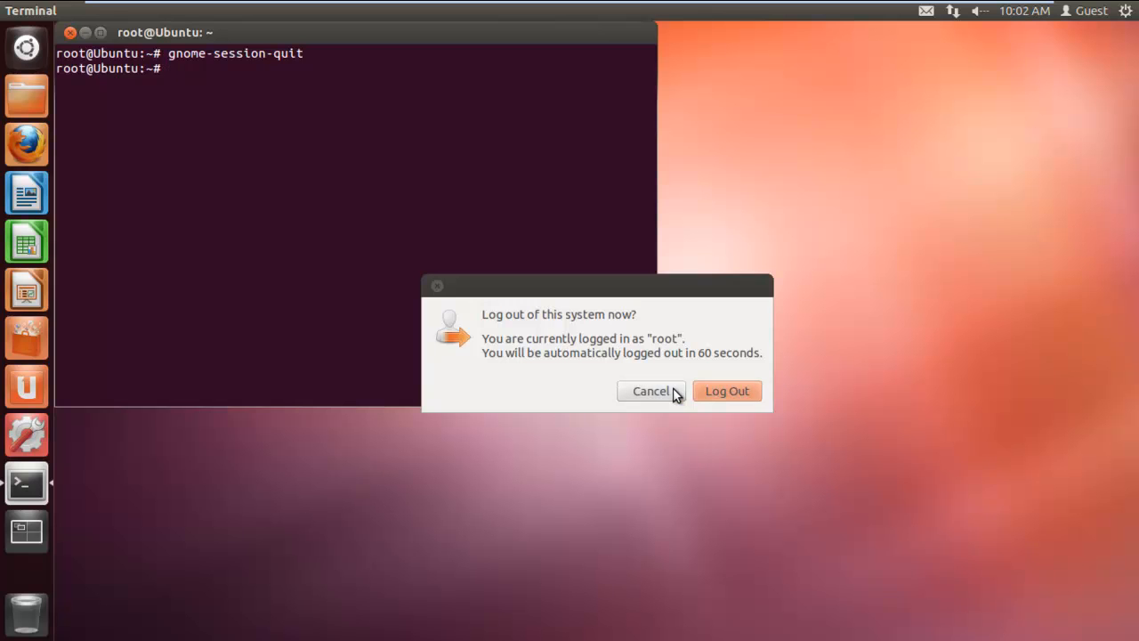
click(652, 392)
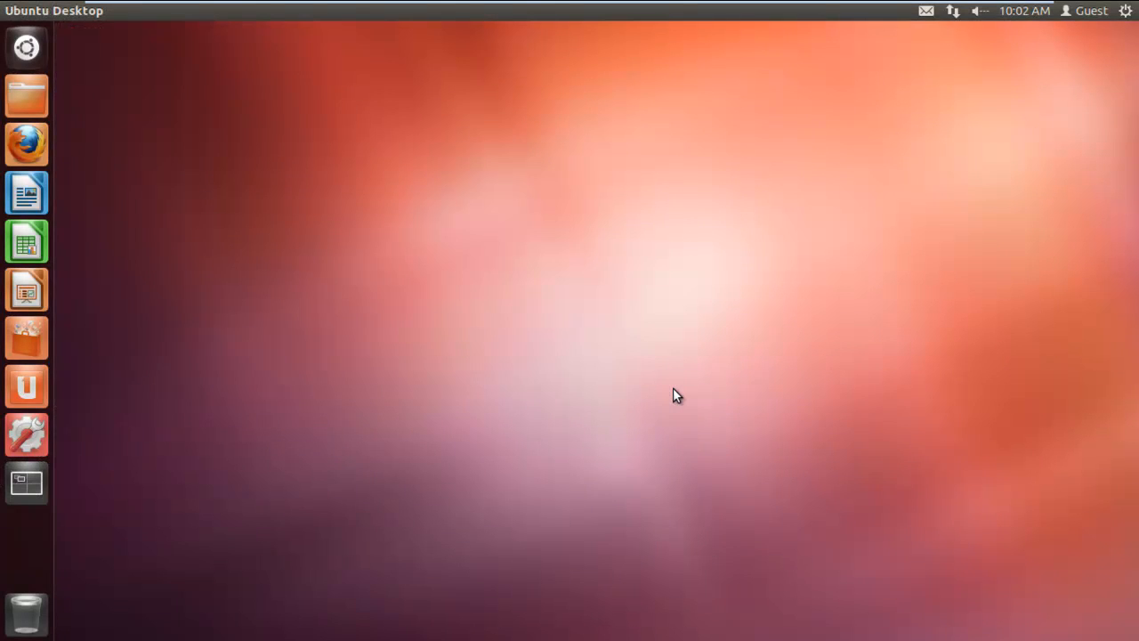
click(1125, 11)
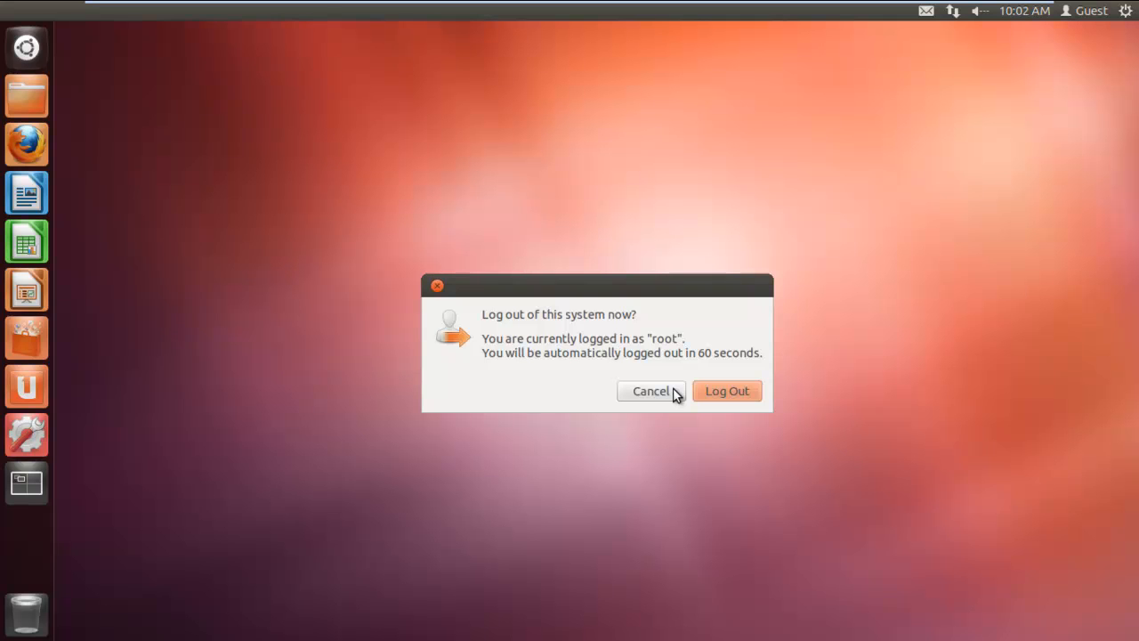